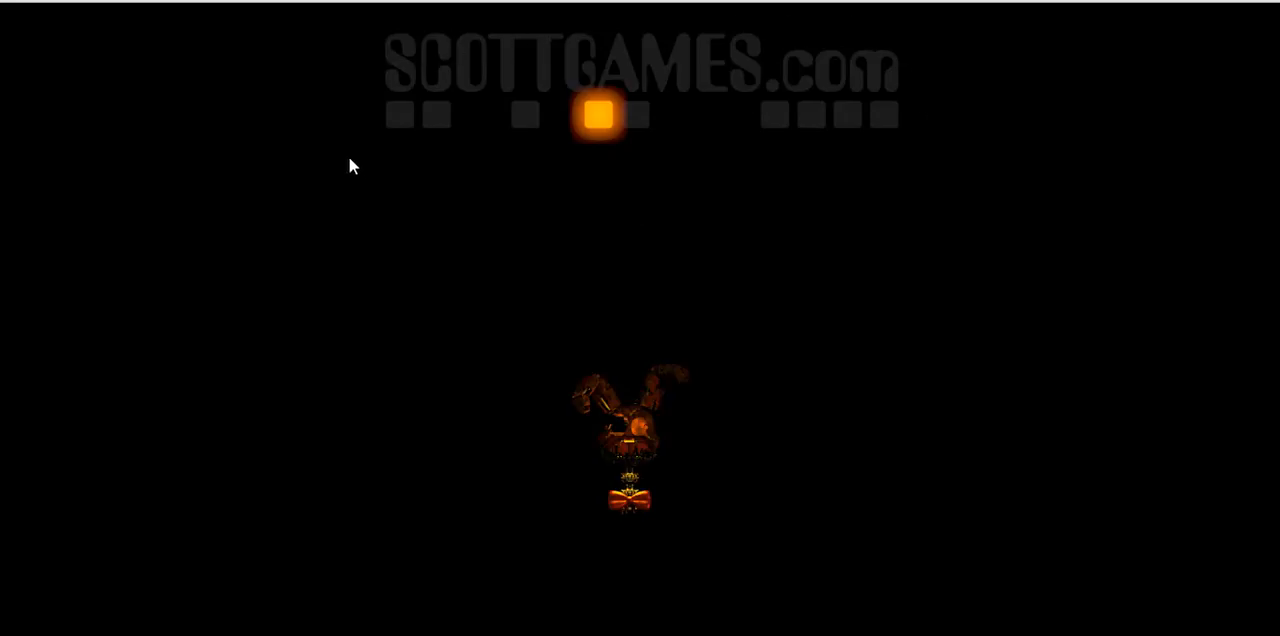
mouse_move(596, 130)
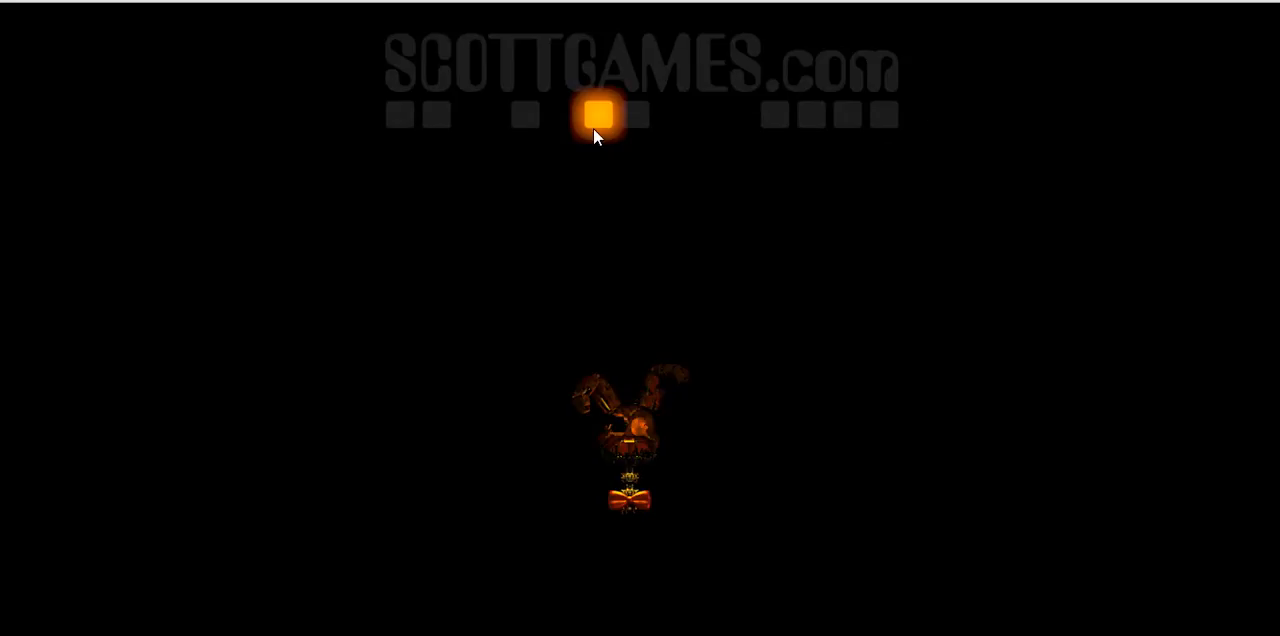
mouse_move(588, 156)
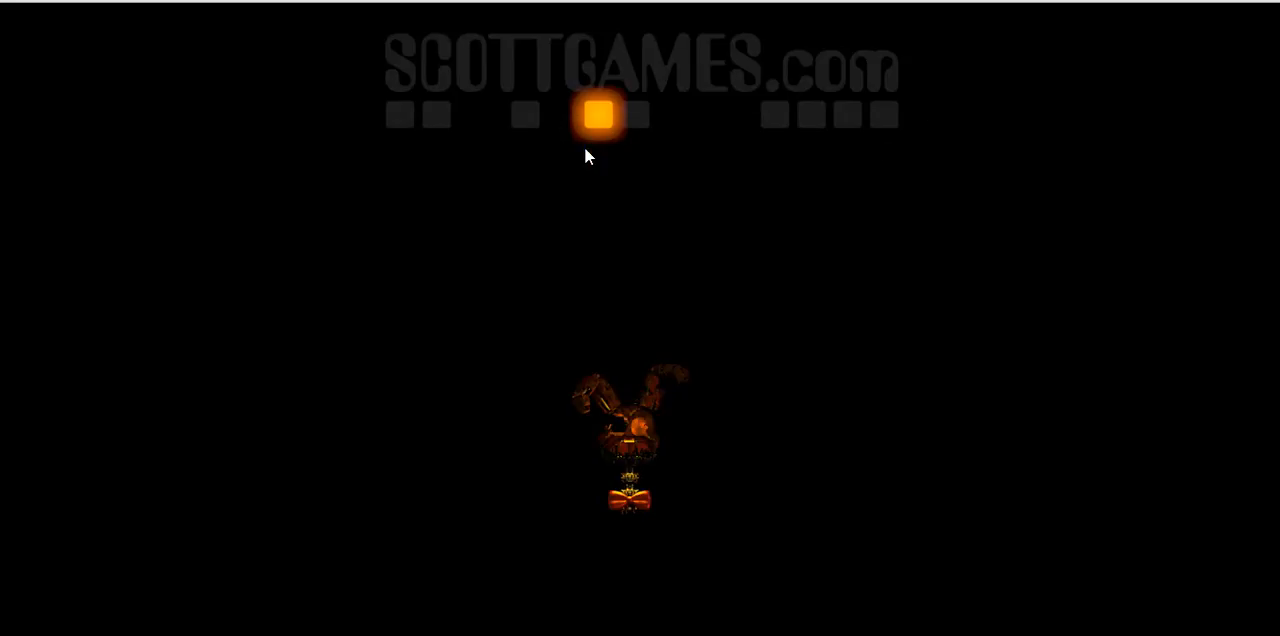